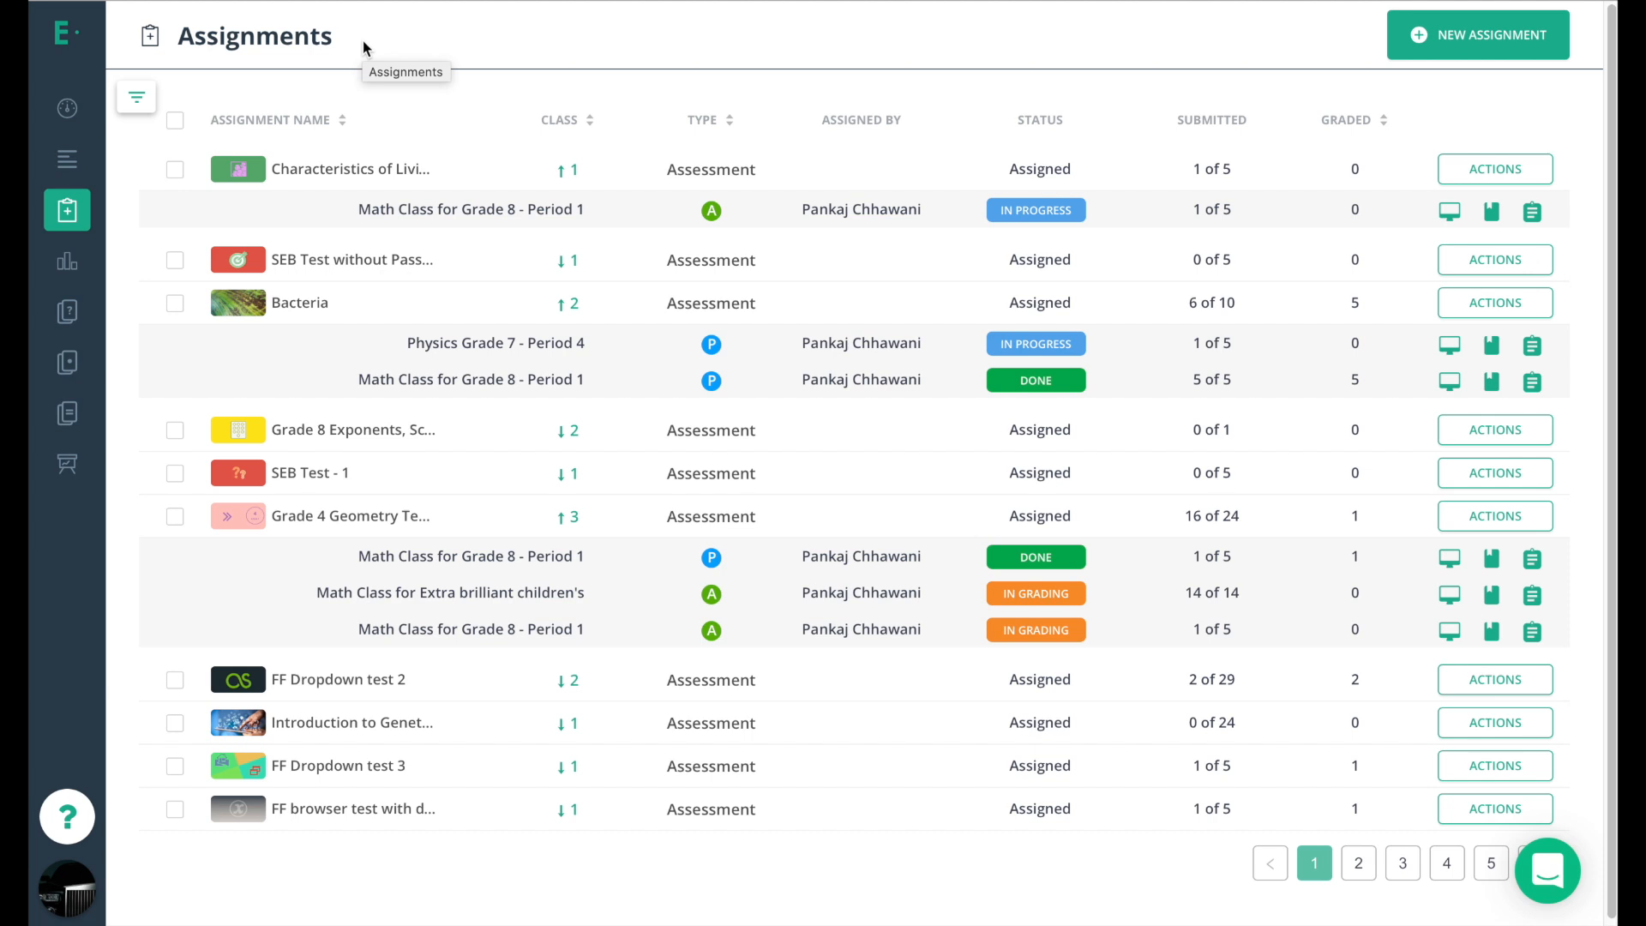
{"action": "mouse_move", "coordinate": [352, 169]}
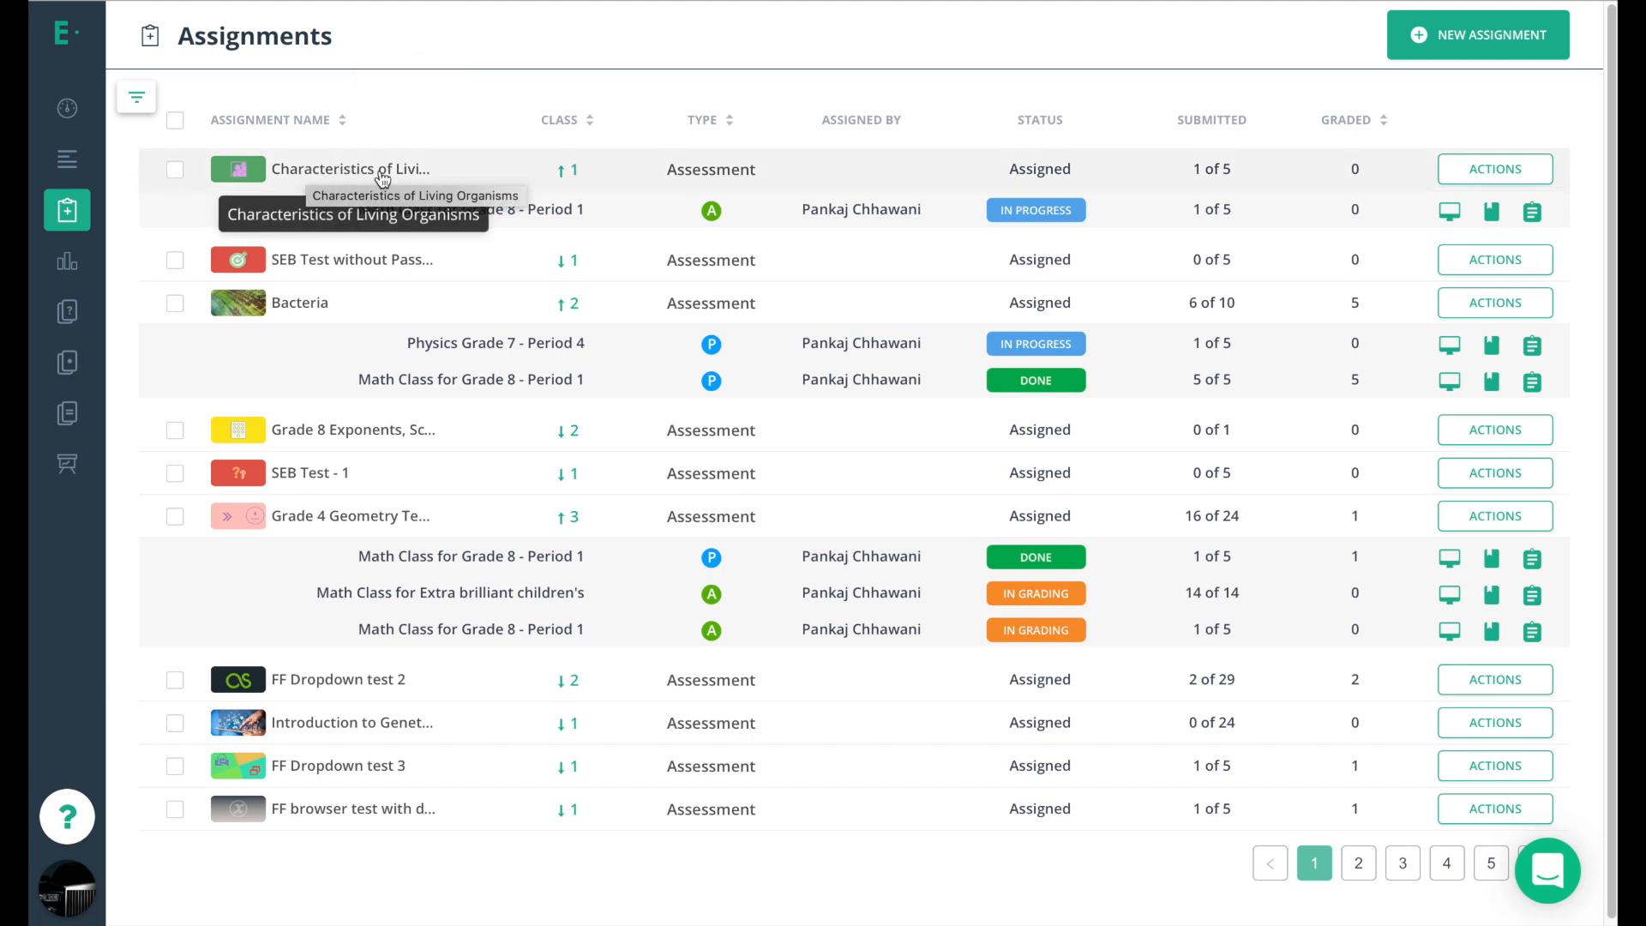
{"action": "mouse_move", "coordinate": [585, 174]}
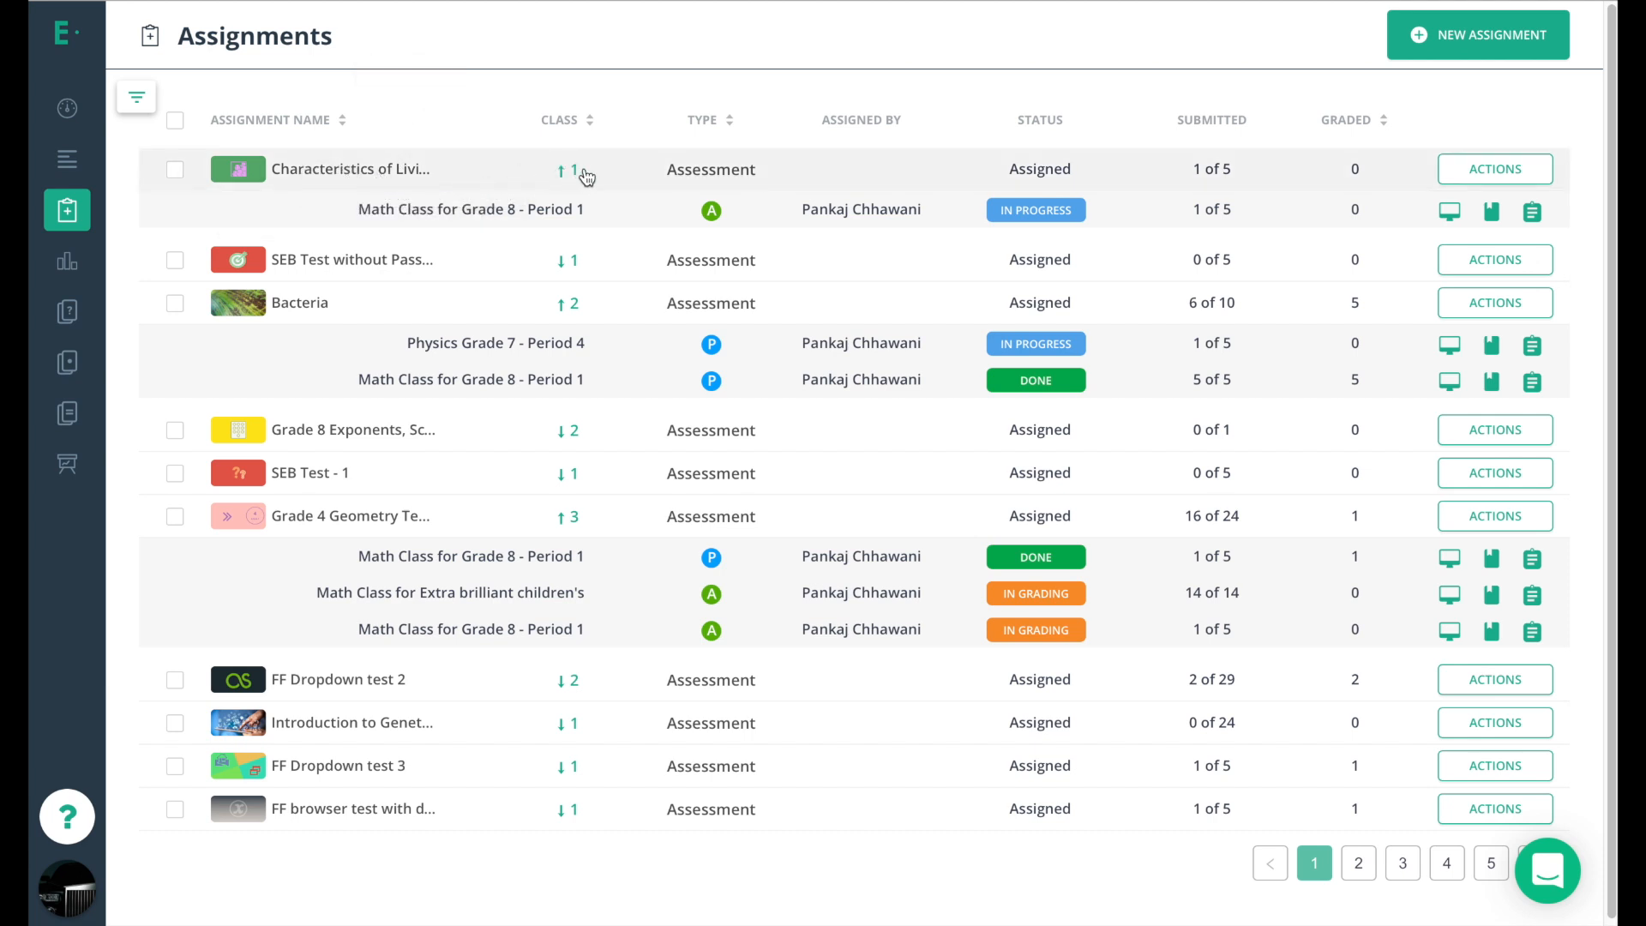
{"action": "mouse_move", "coordinate": [1132, 189]}
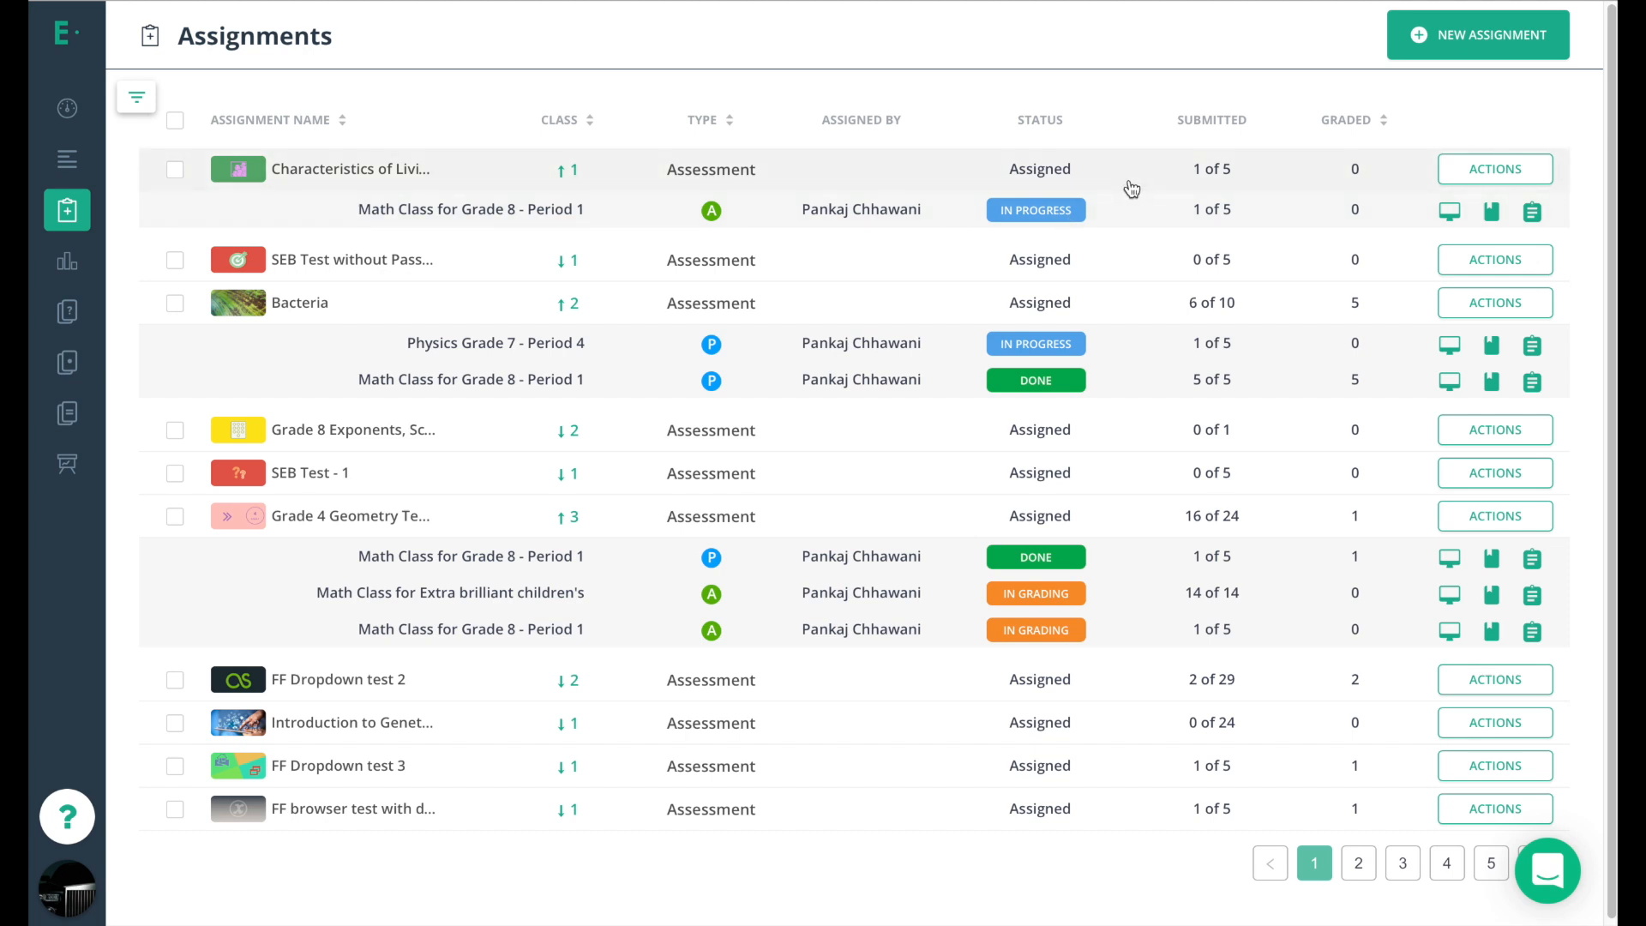
Sort assignments by the Graded column so zero-graded assignments appear first.
{"action": "left_click", "coordinate": [1496, 169]}
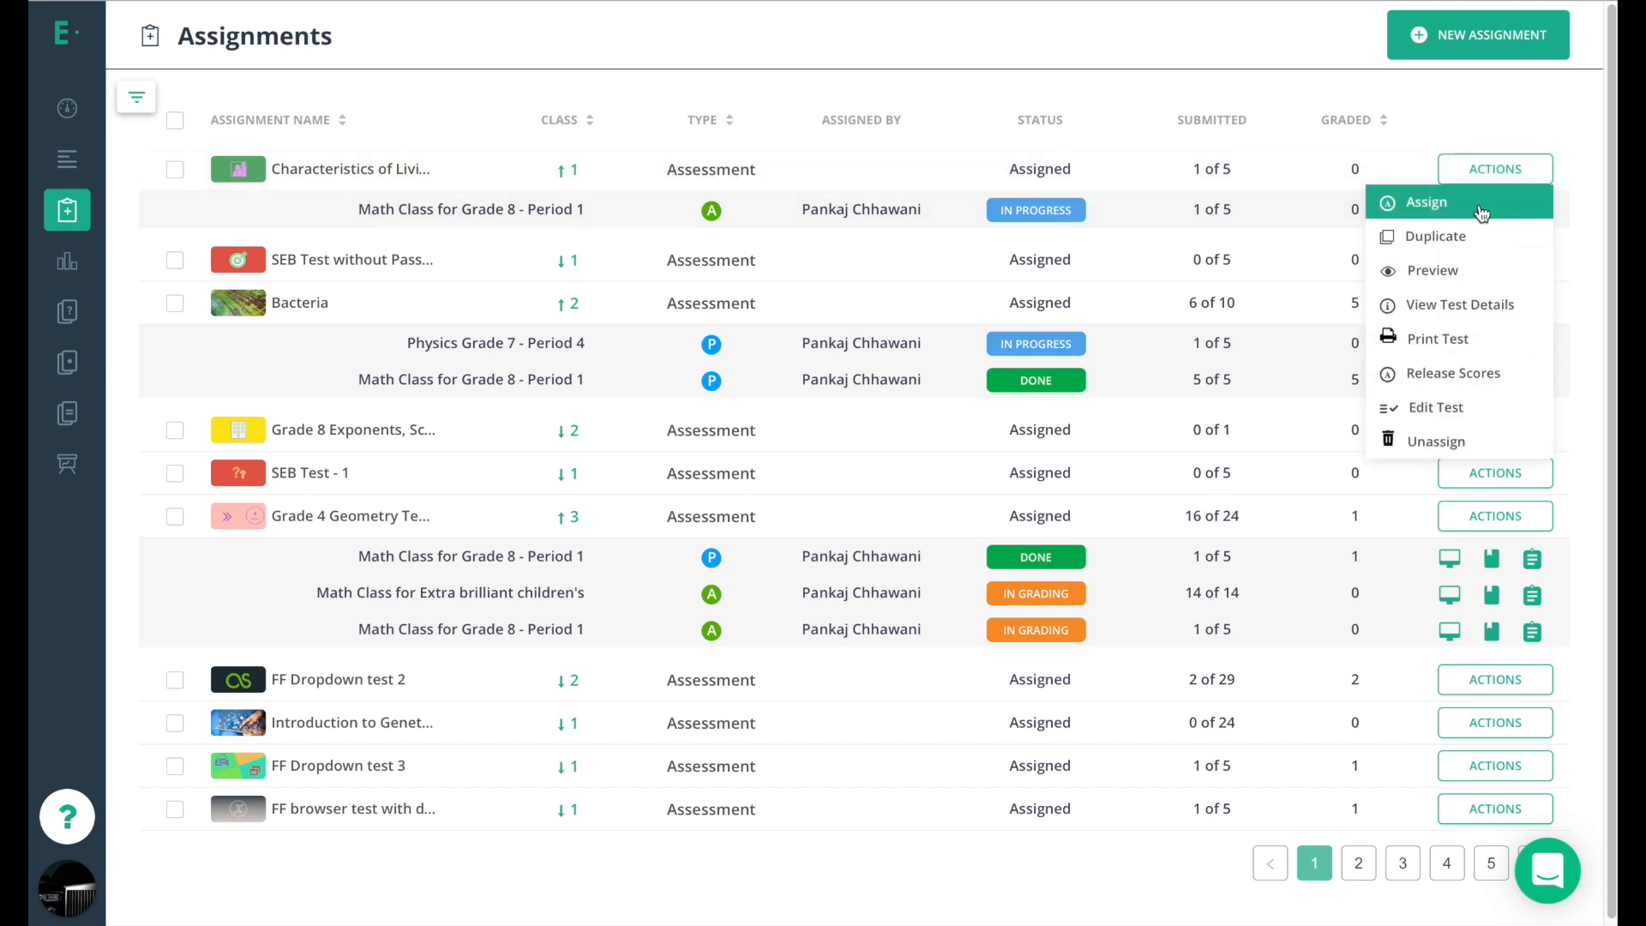
{"action": "mouse_move", "coordinate": [1436, 440]}
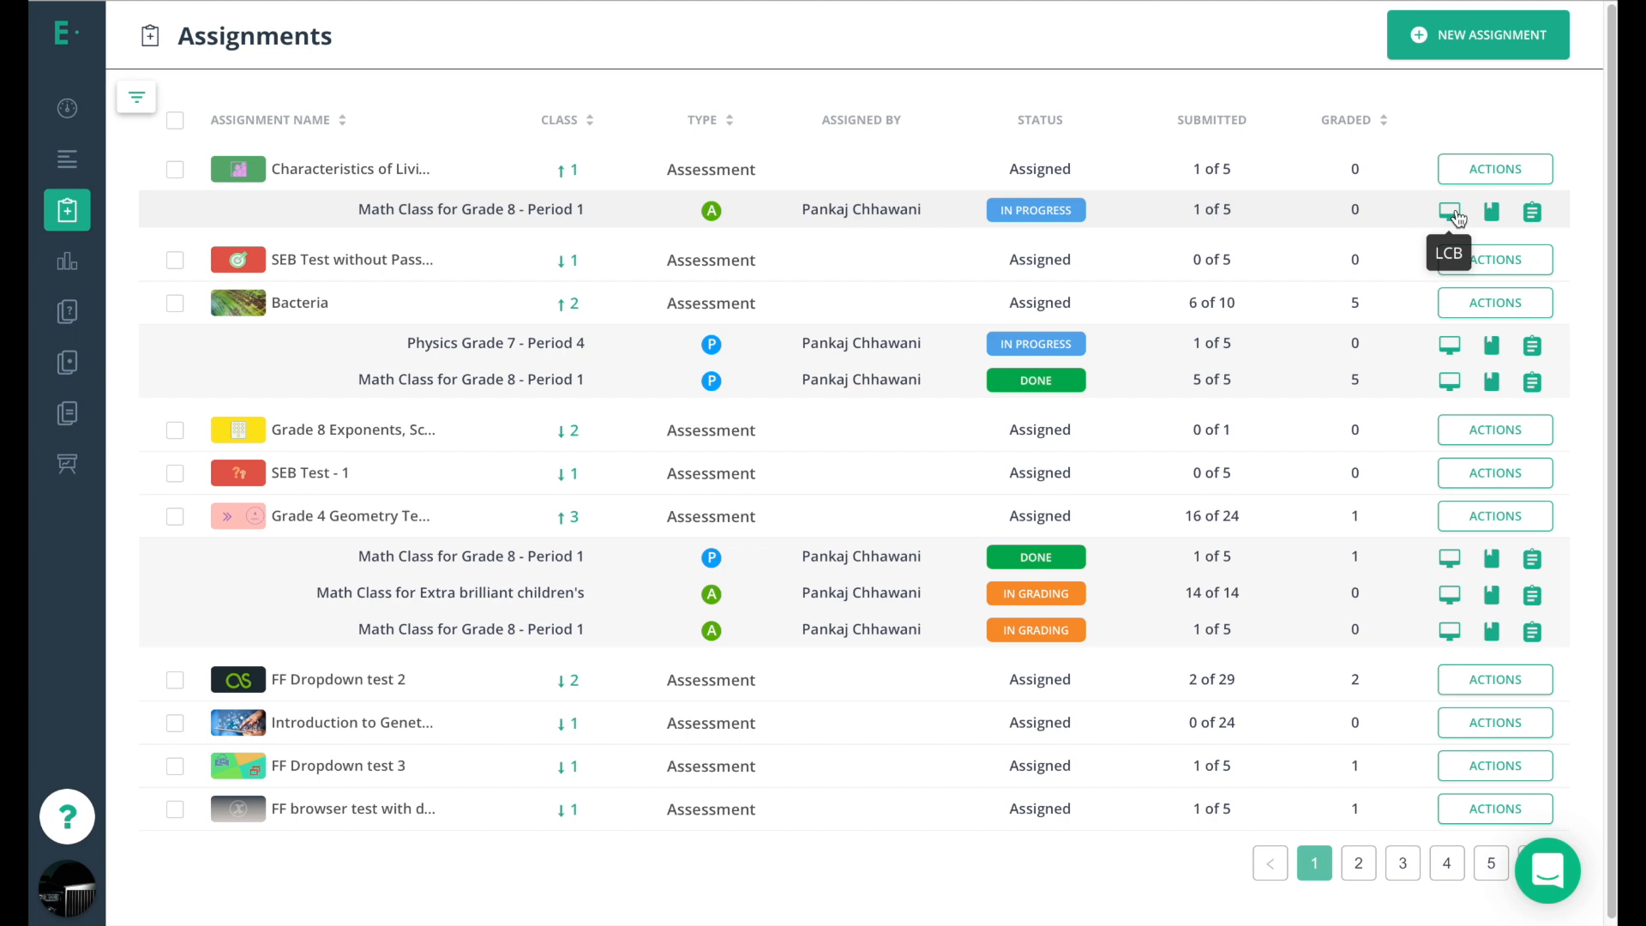
{"action": "mouse_move", "coordinate": [1491, 212]}
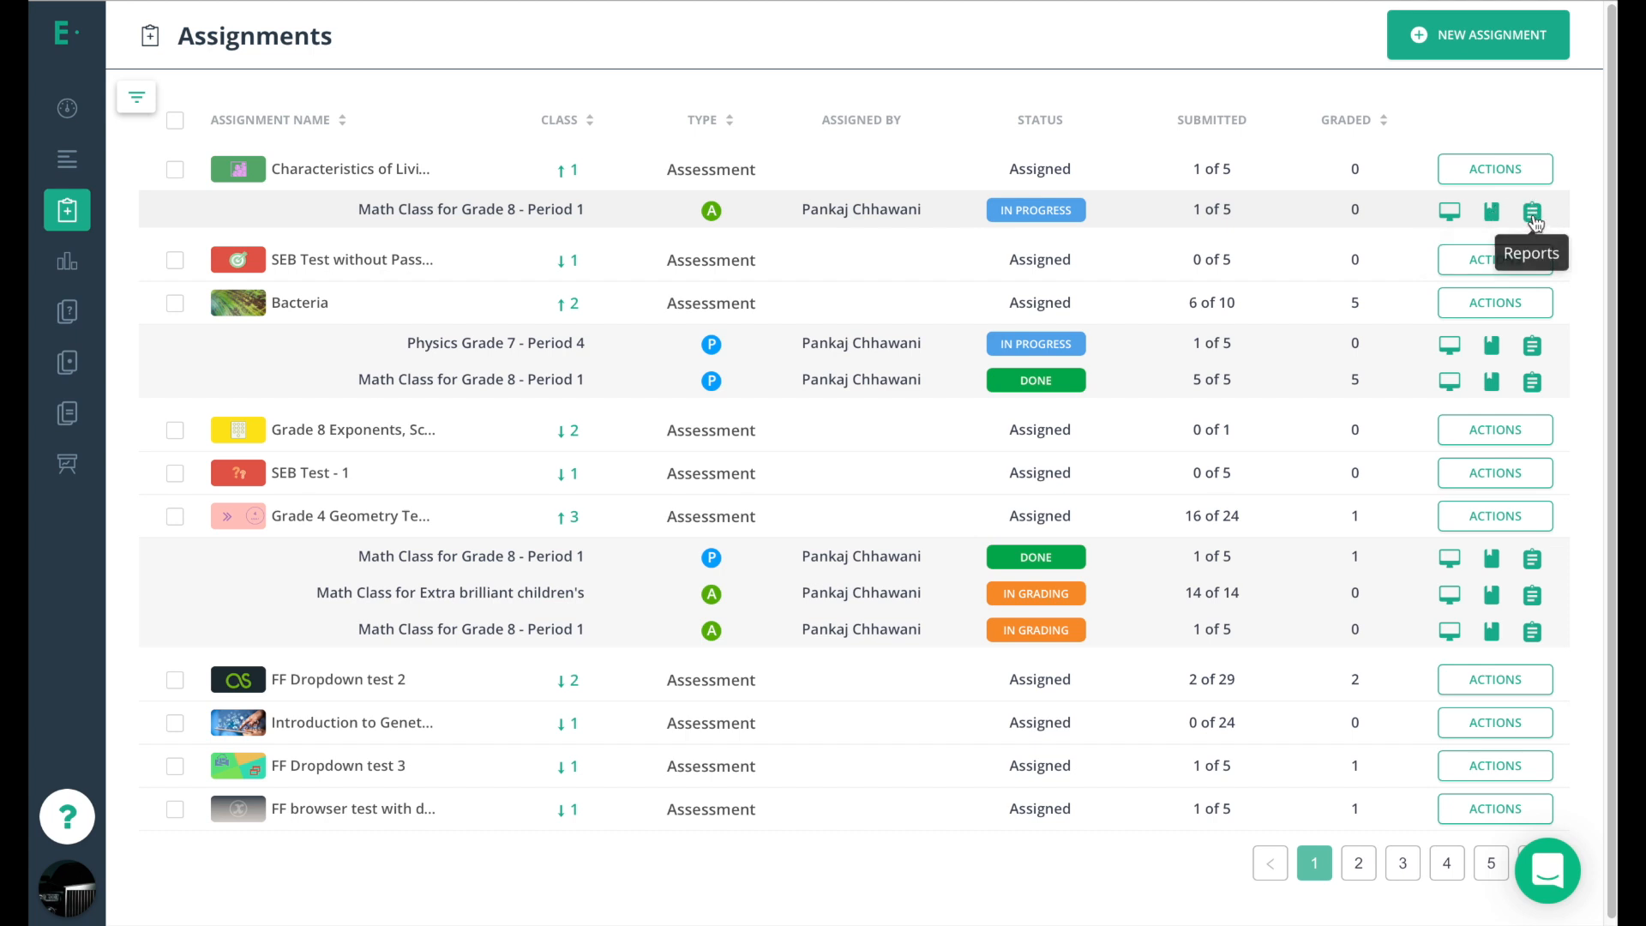
{"action": "mouse_move", "coordinate": [289, 95]}
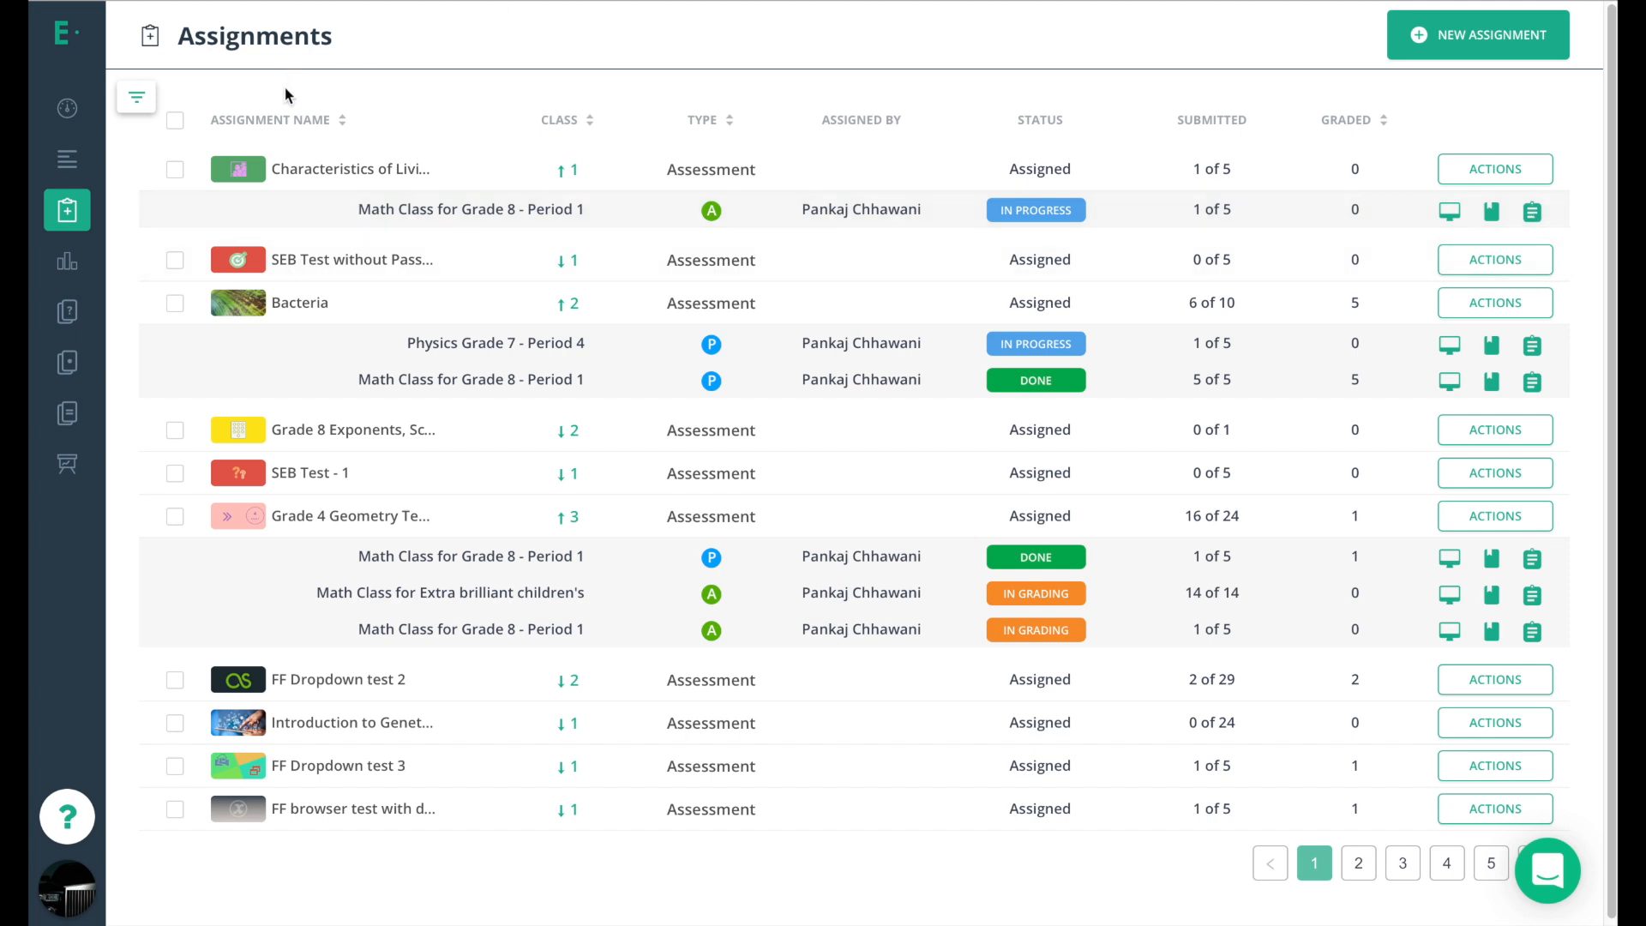
{"action": "mouse_move", "coordinate": [268, 139]}
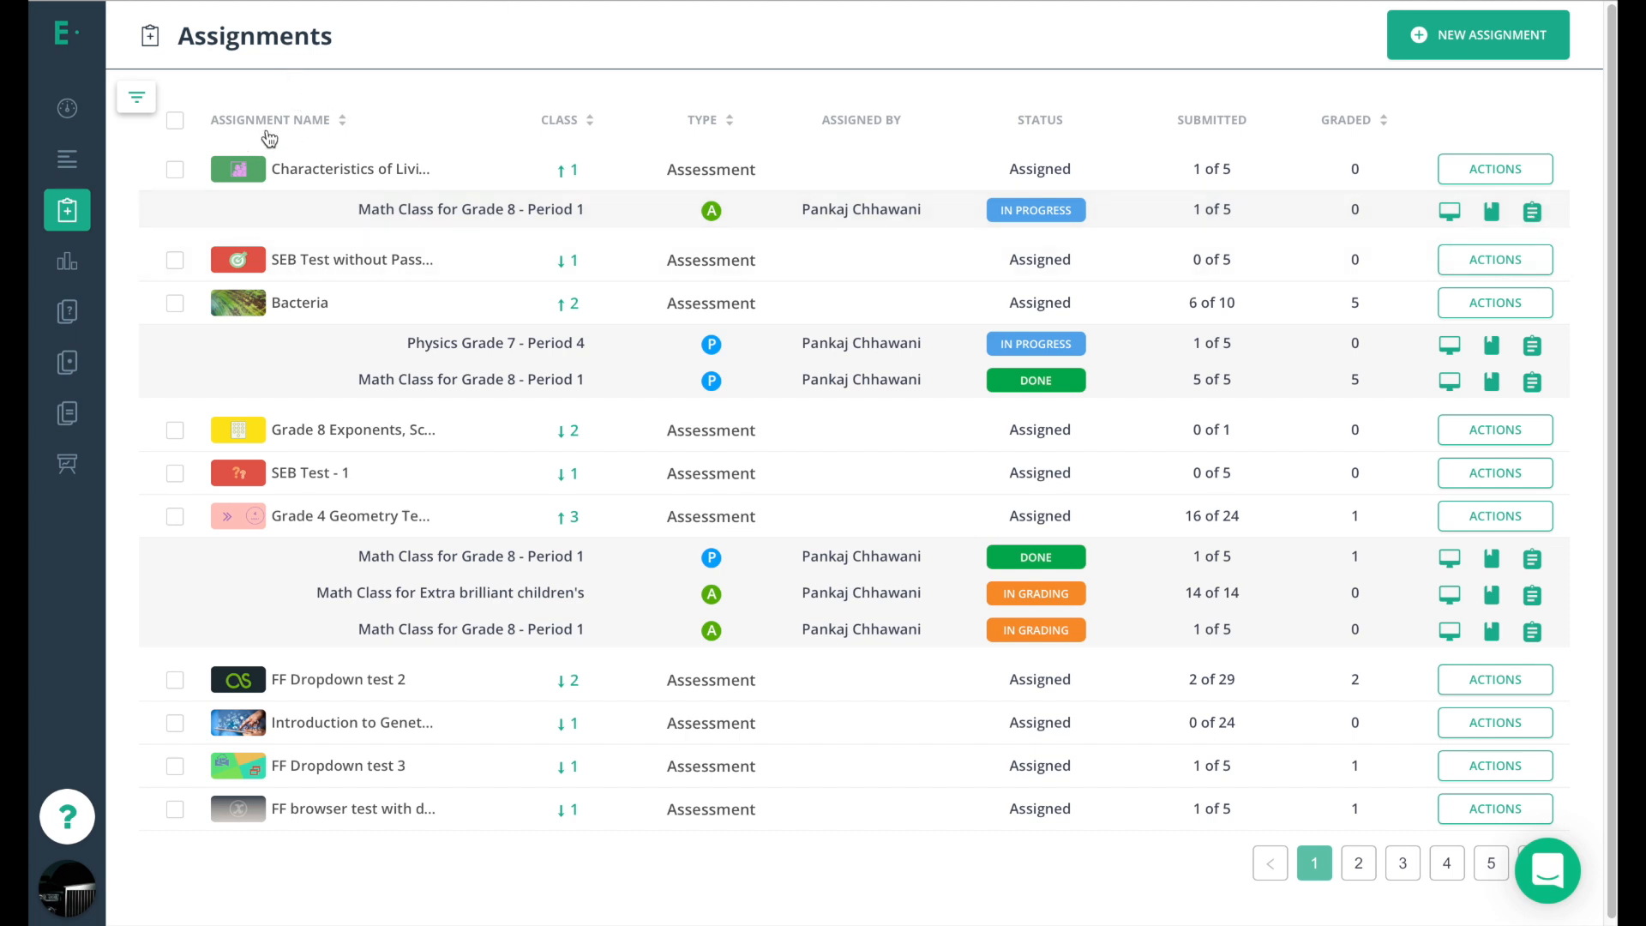
{"action": "mouse_move", "coordinate": [714, 126]}
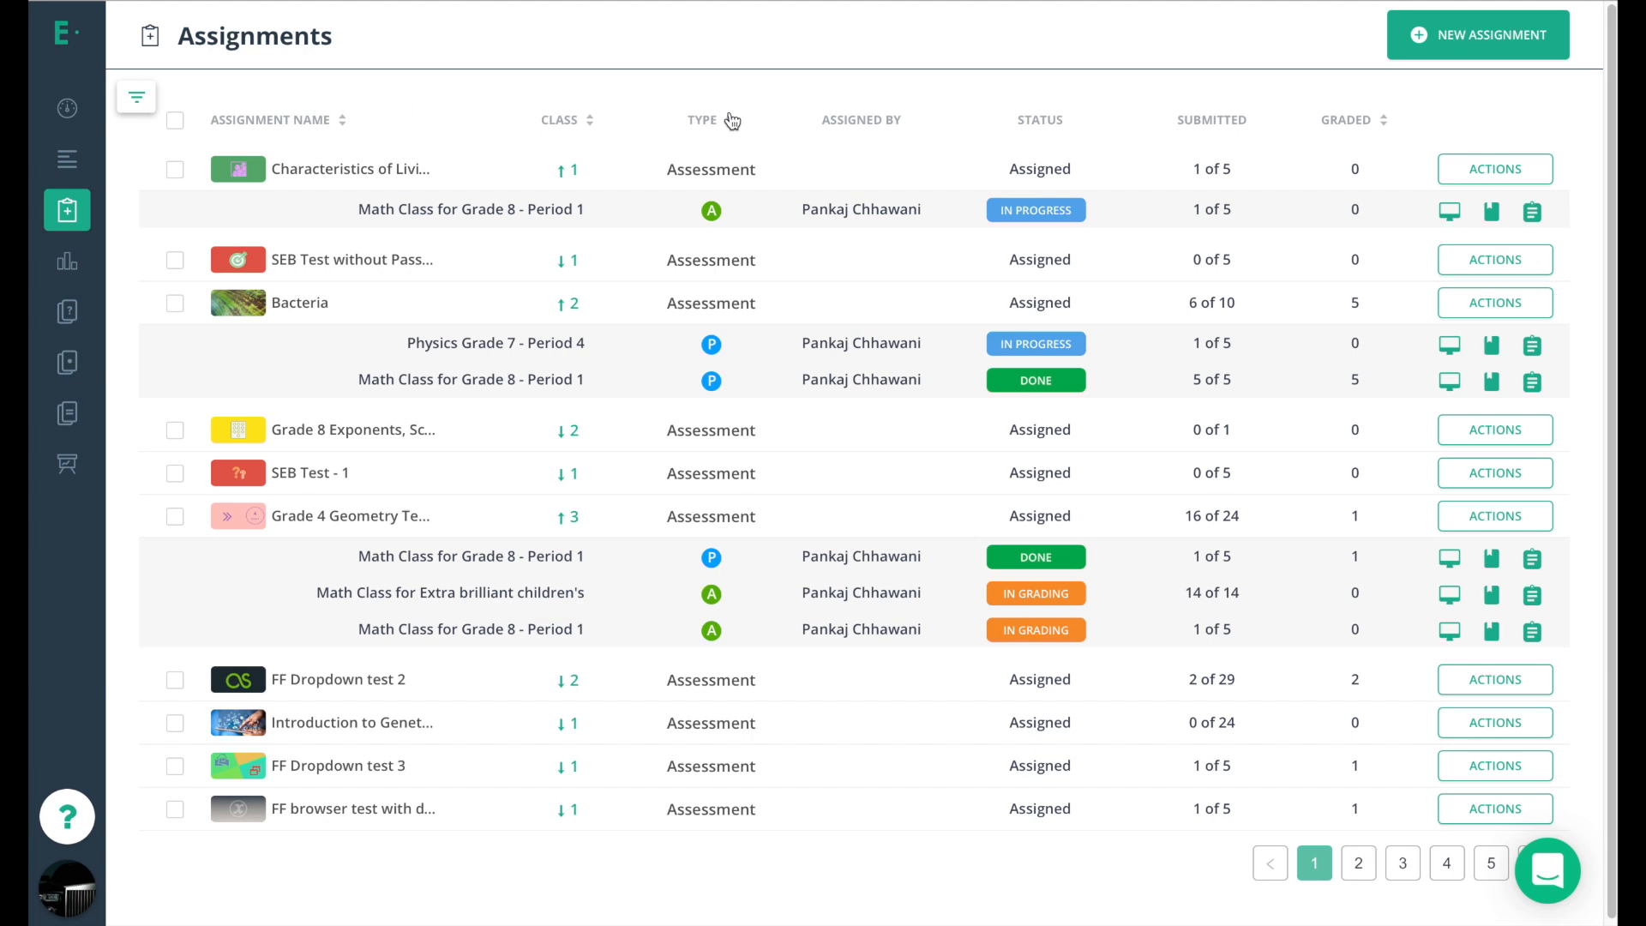
{"action": "mouse_move", "coordinate": [1365, 131]}
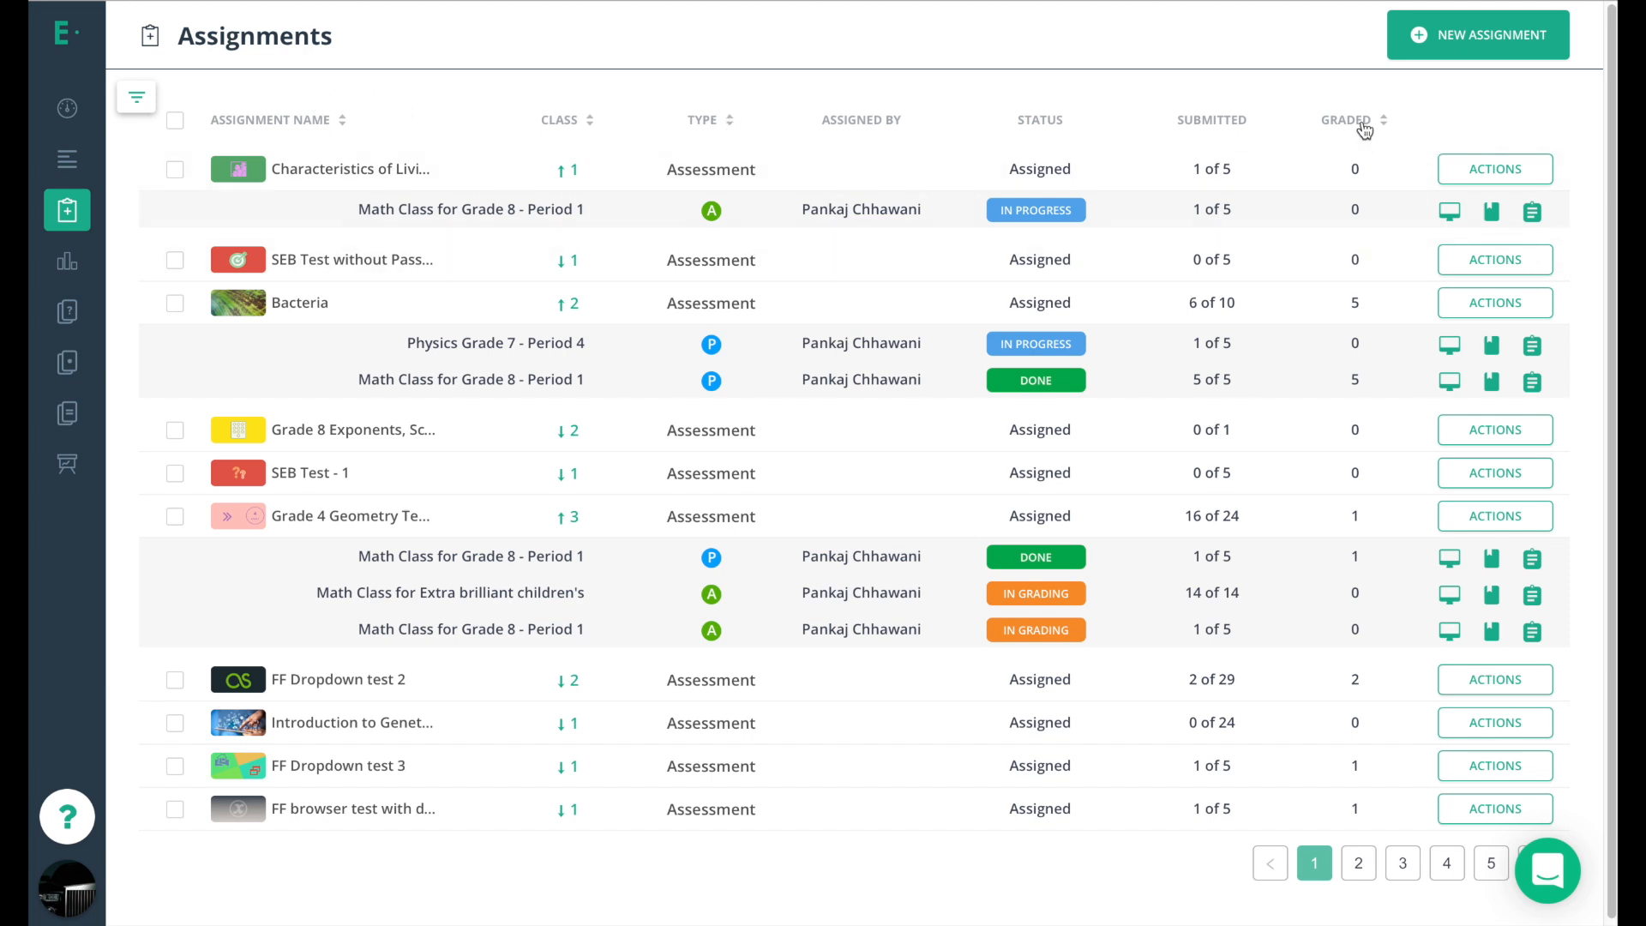
{"action": "left_click", "coordinate": [1386, 126]}
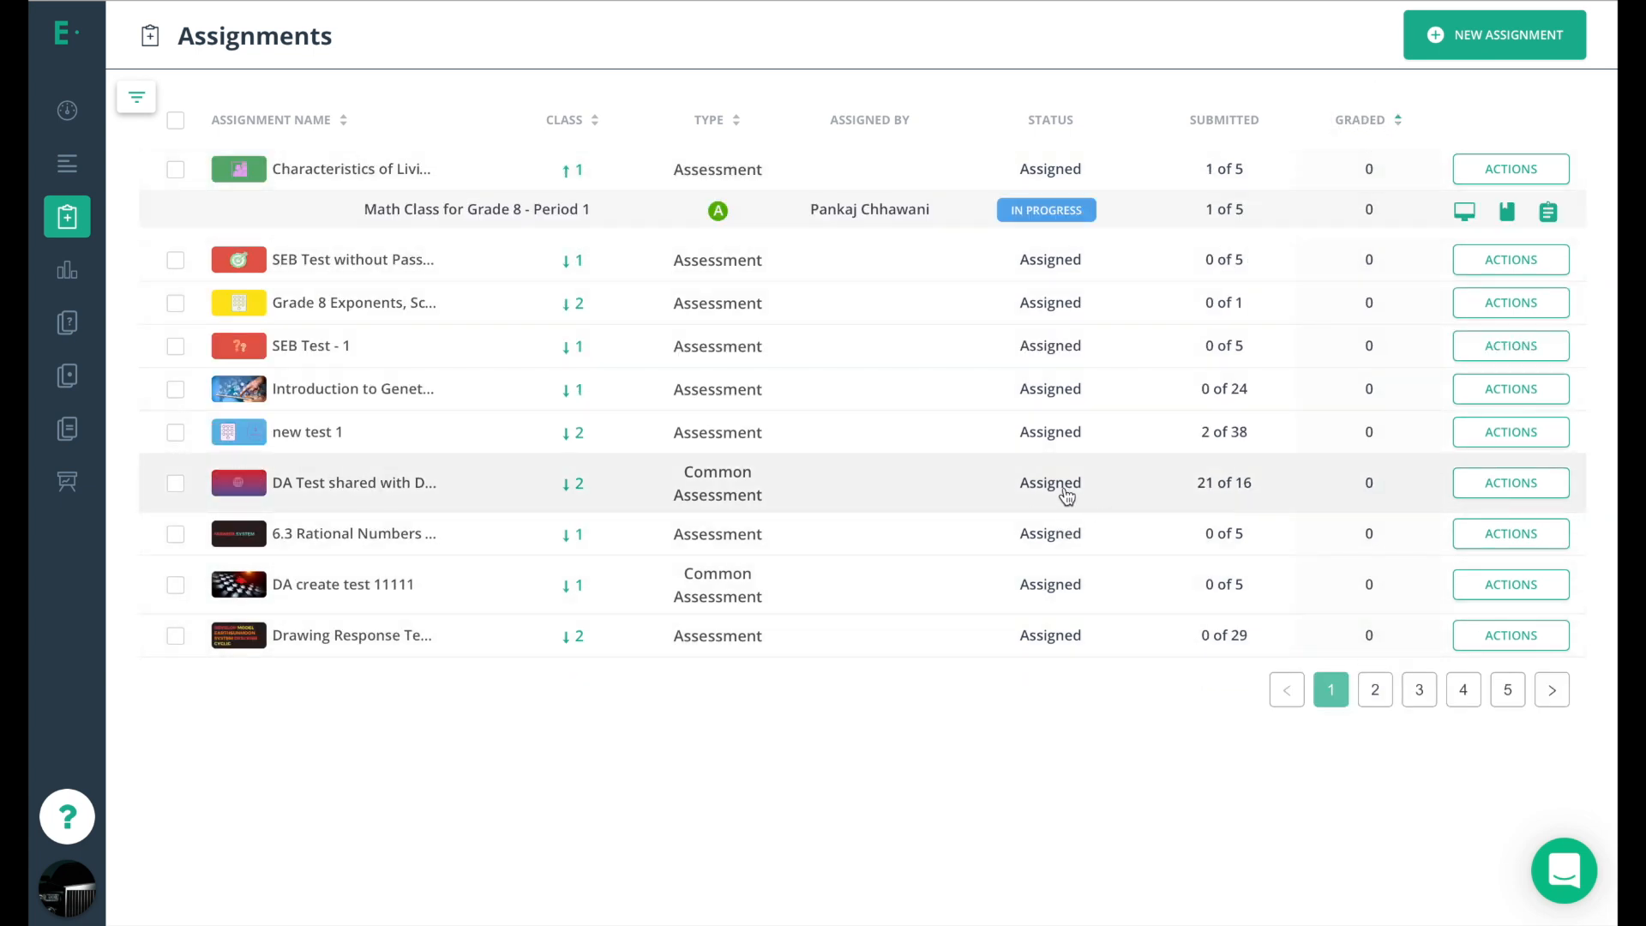
{"action": "mouse_move", "coordinate": [1018, 753]}
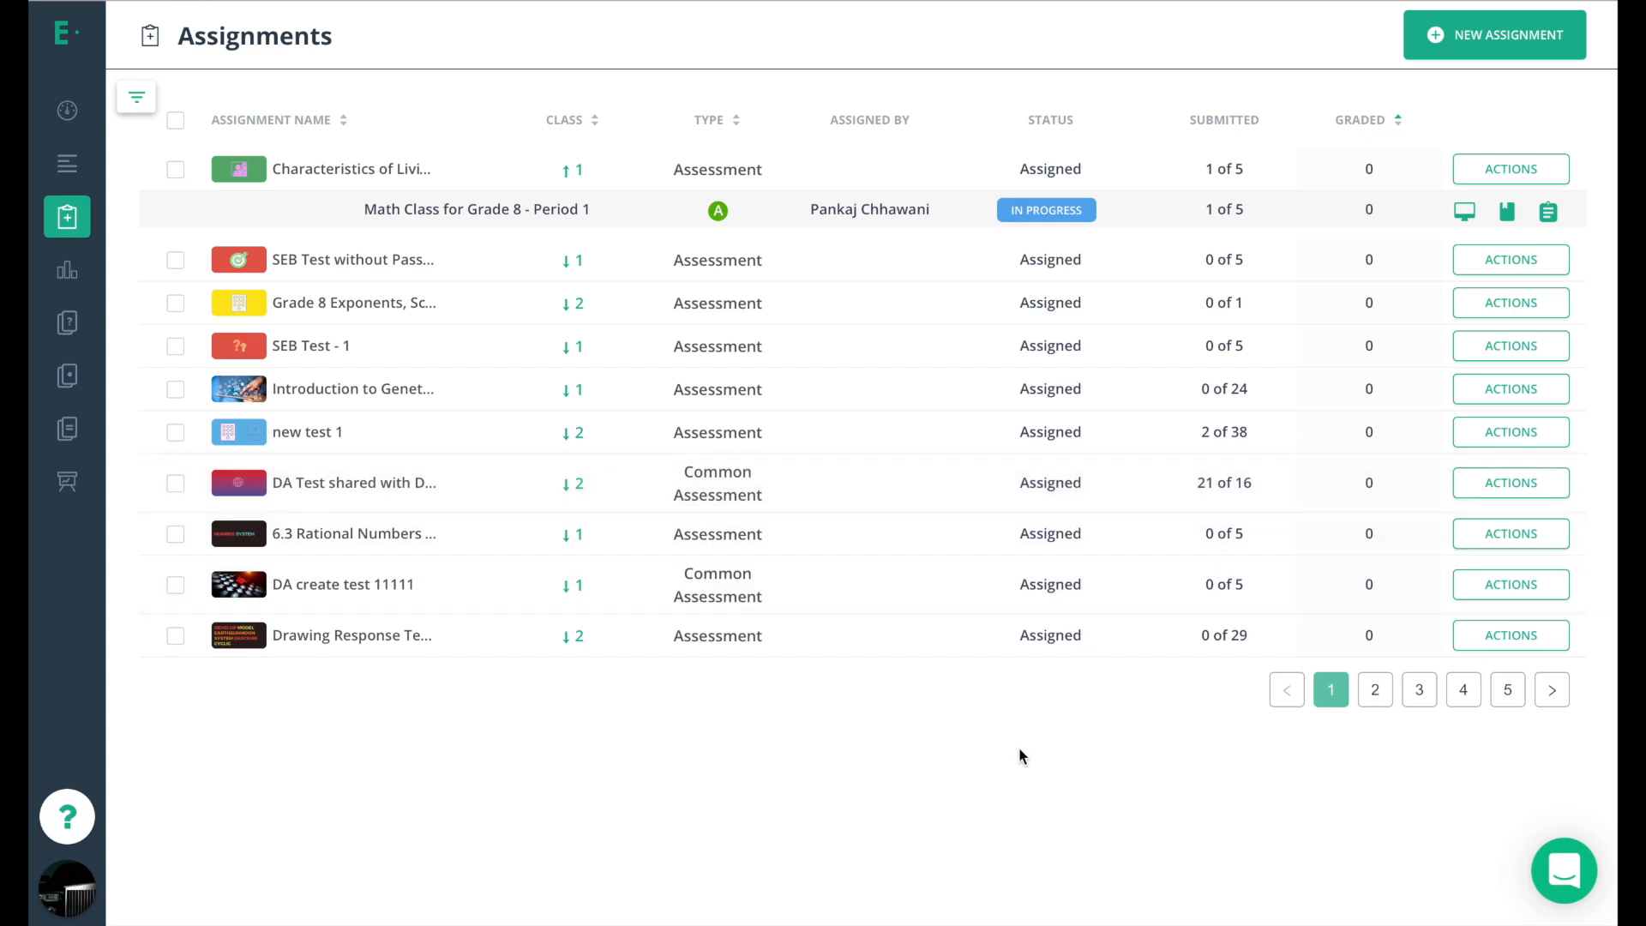
{"action": "mouse_move", "coordinate": [1030, 757]}
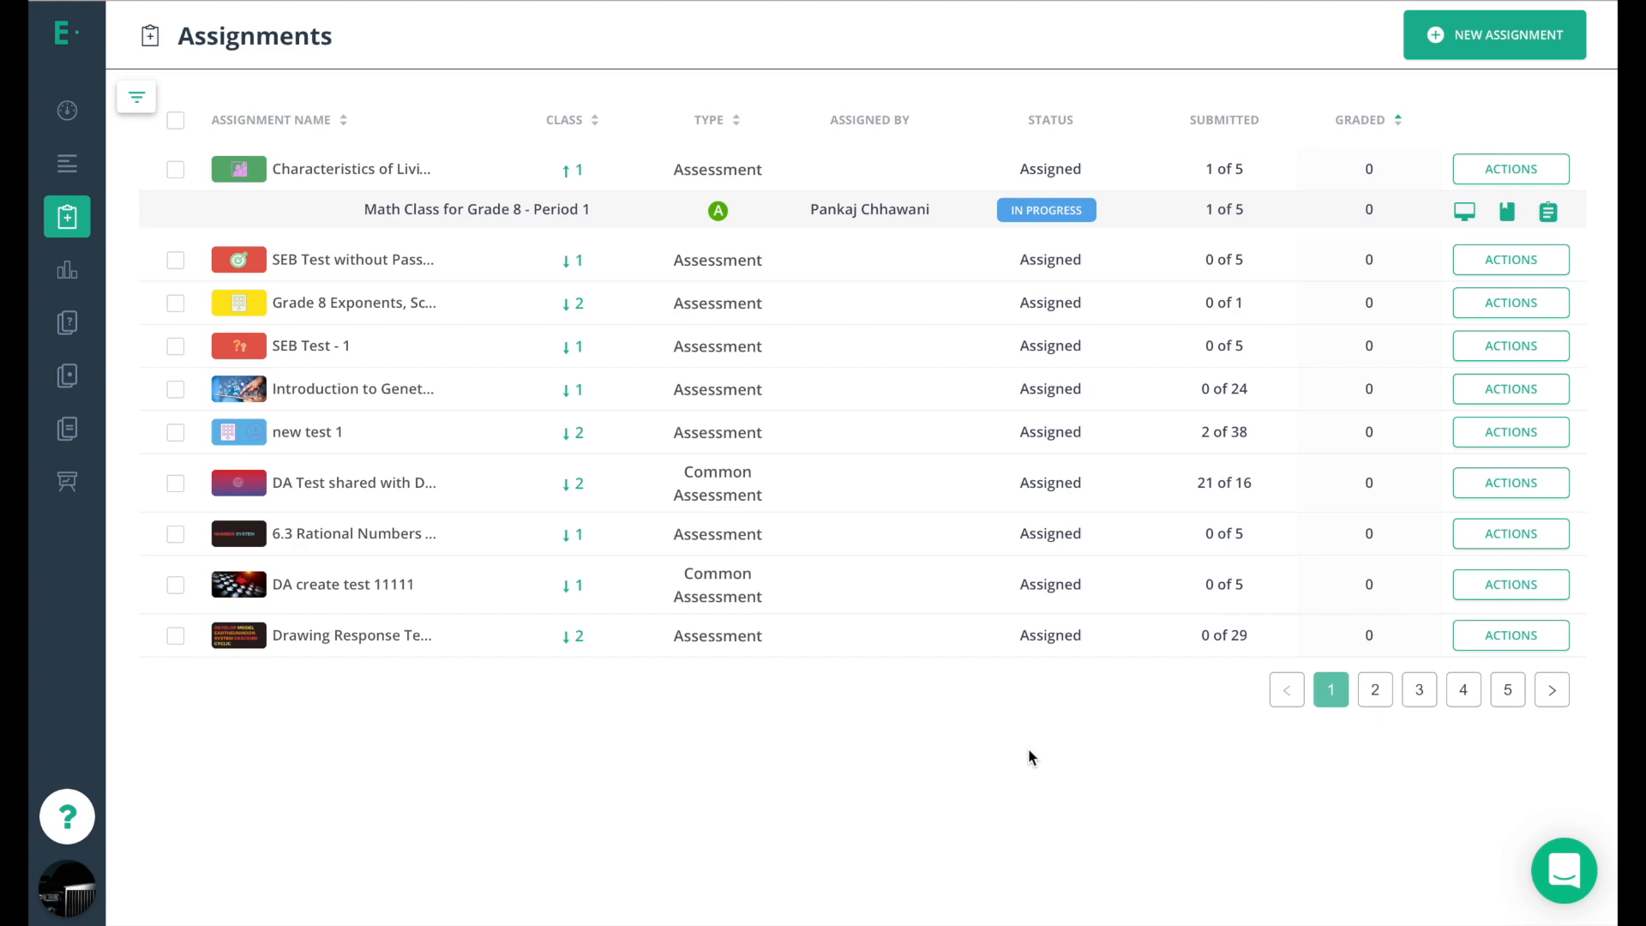
Show the filter sidebar with grade, subject, year, test type, class and status filters.
{"action": "left_click", "coordinate": [135, 95]}
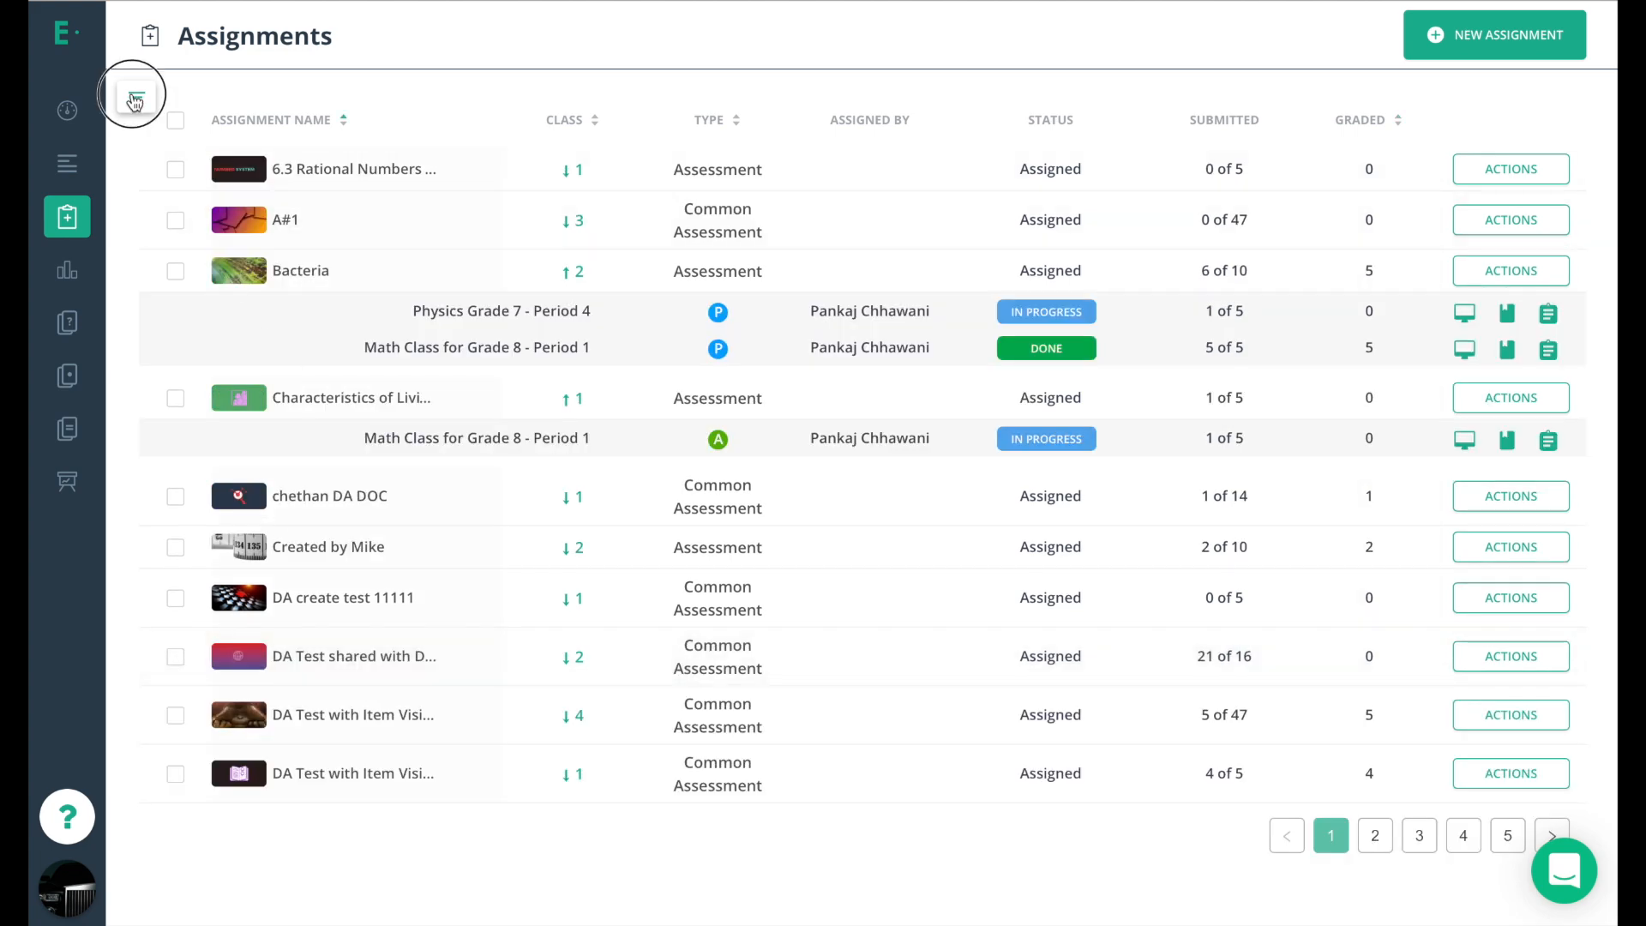
{"action": "left_click", "coordinate": [132, 94]}
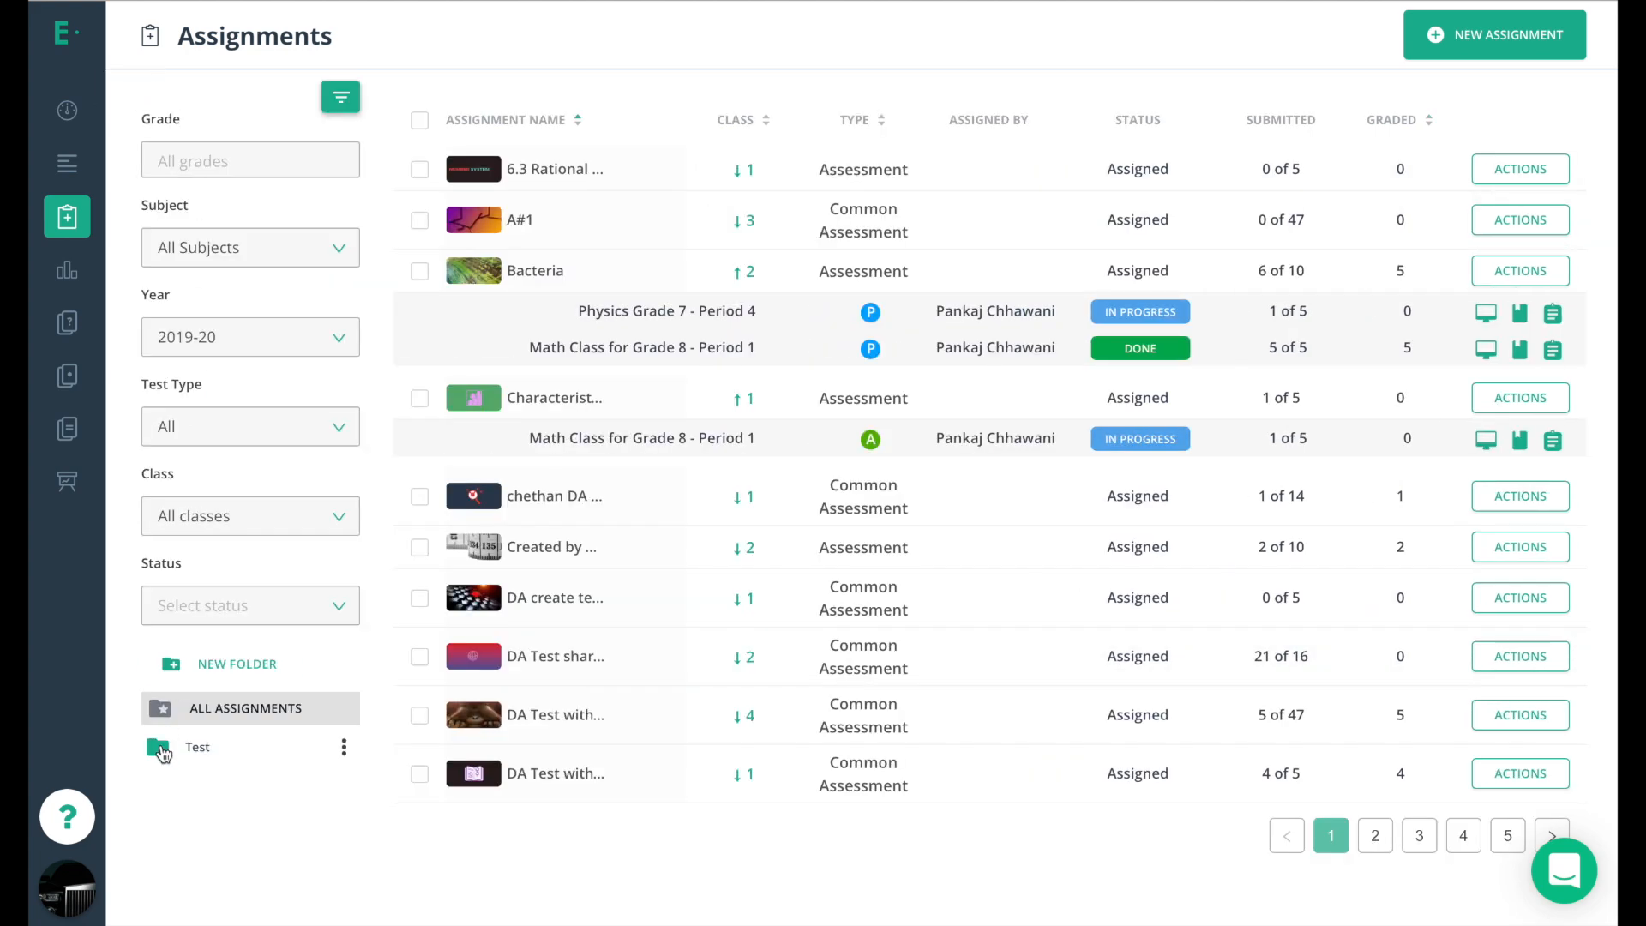
{"action": "left_click", "coordinate": [250, 160]}
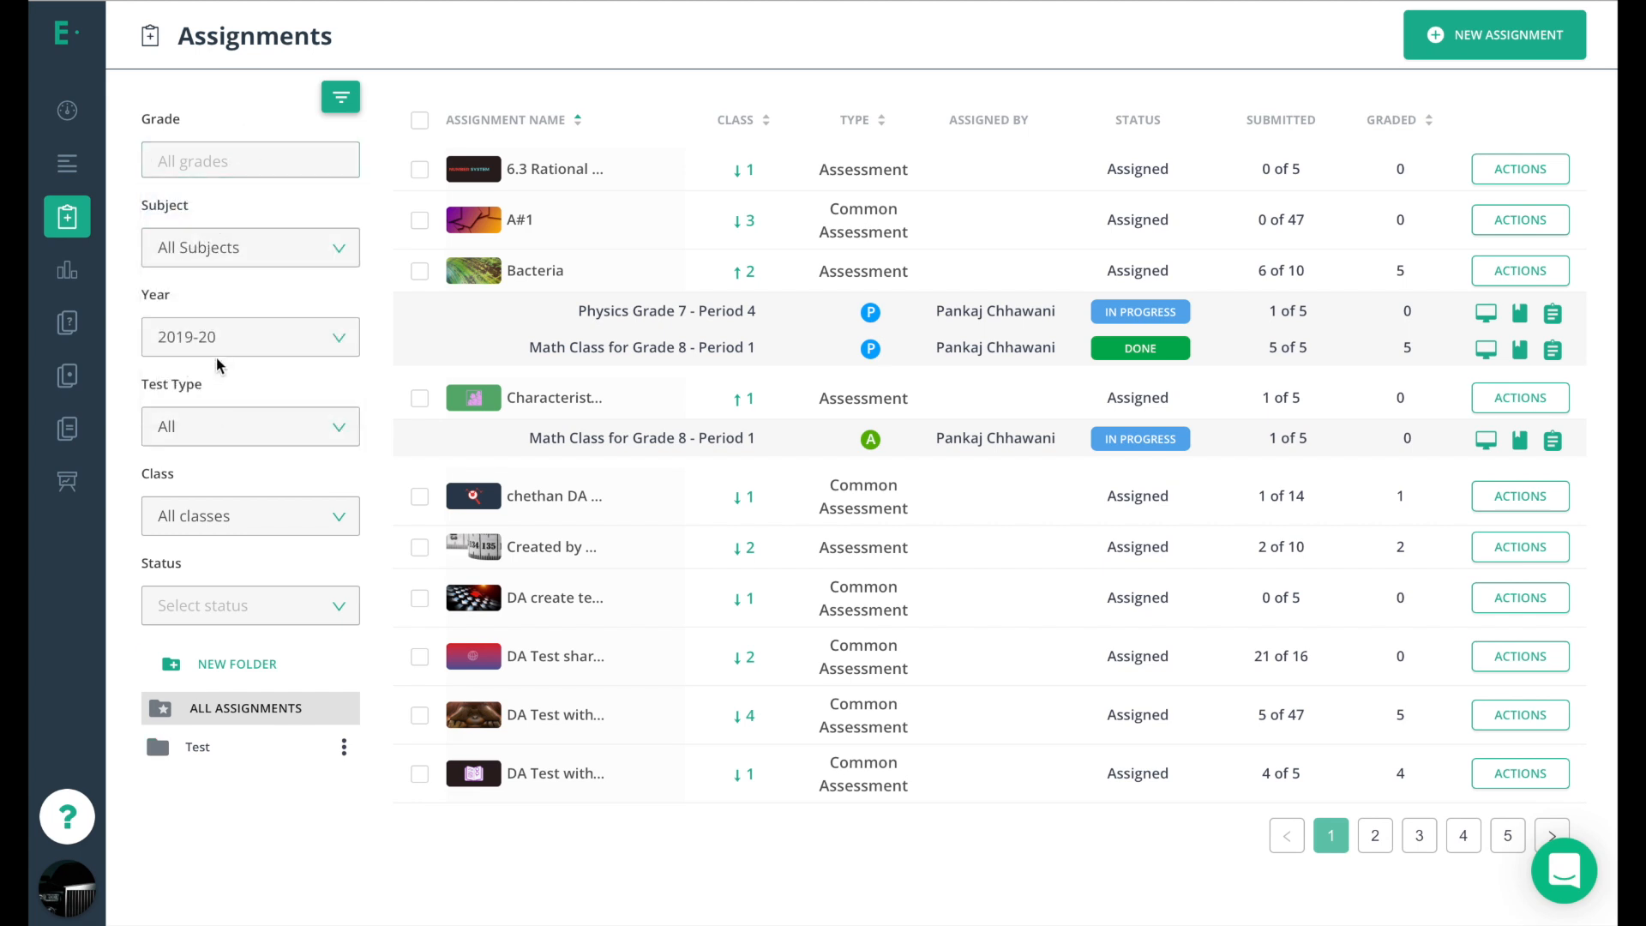
Check test type choices, leave it at All, and list the Not Open/In Progress/In Grading/Done statuses.
{"action": "left_click", "coordinate": [249, 426]}
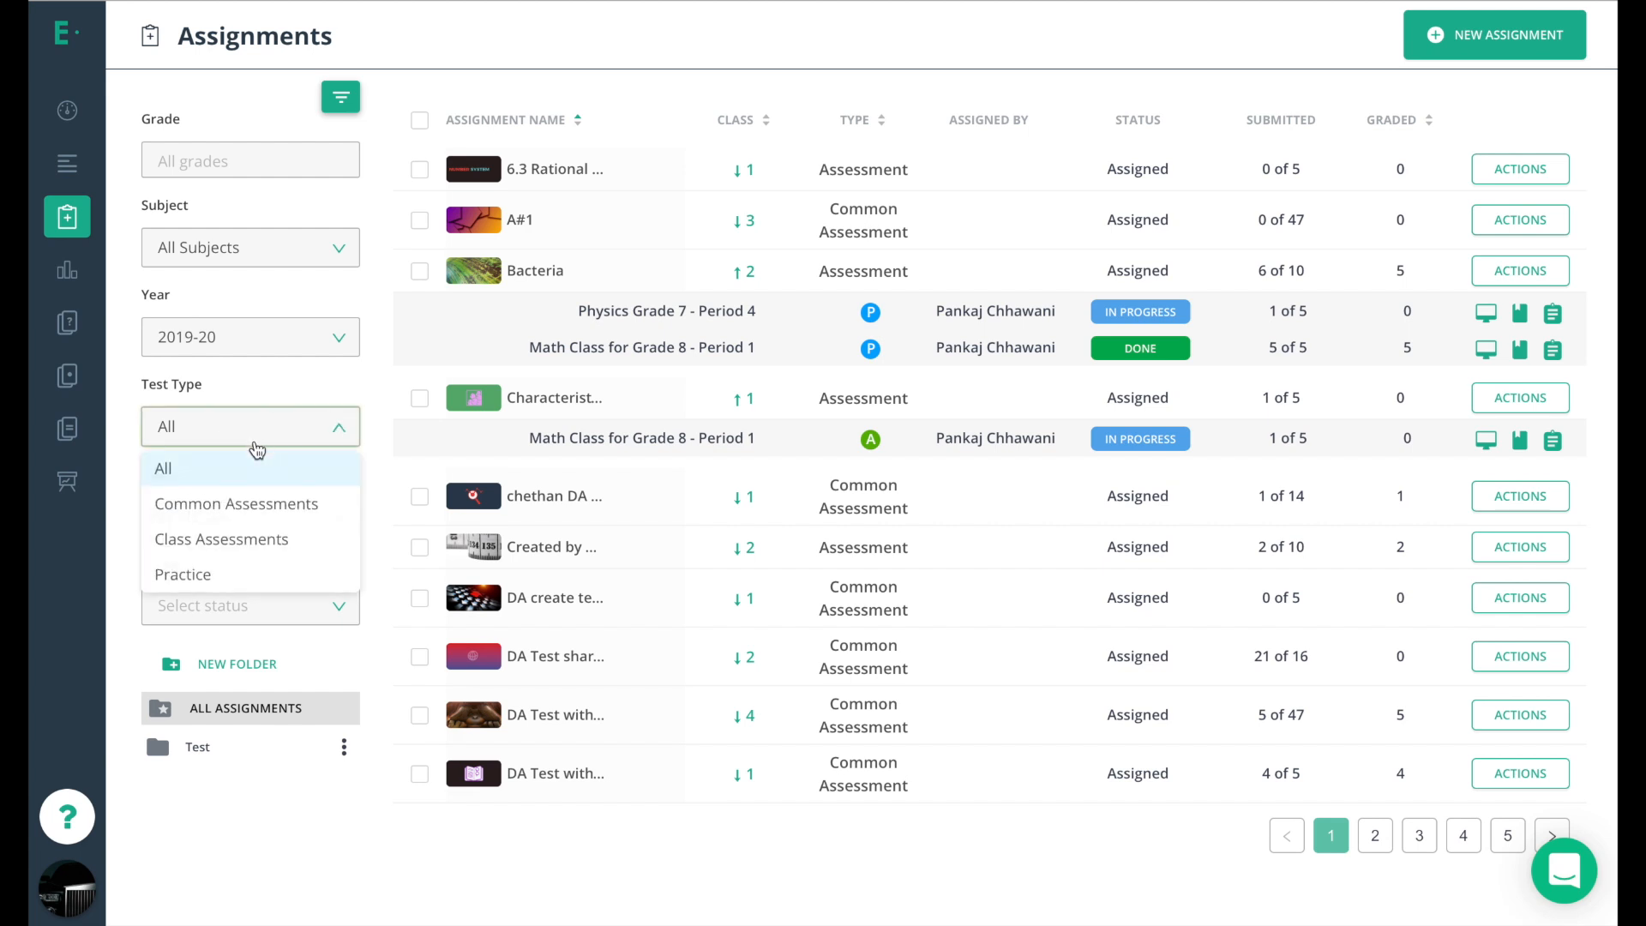
{"action": "mouse_move", "coordinate": [228, 582]}
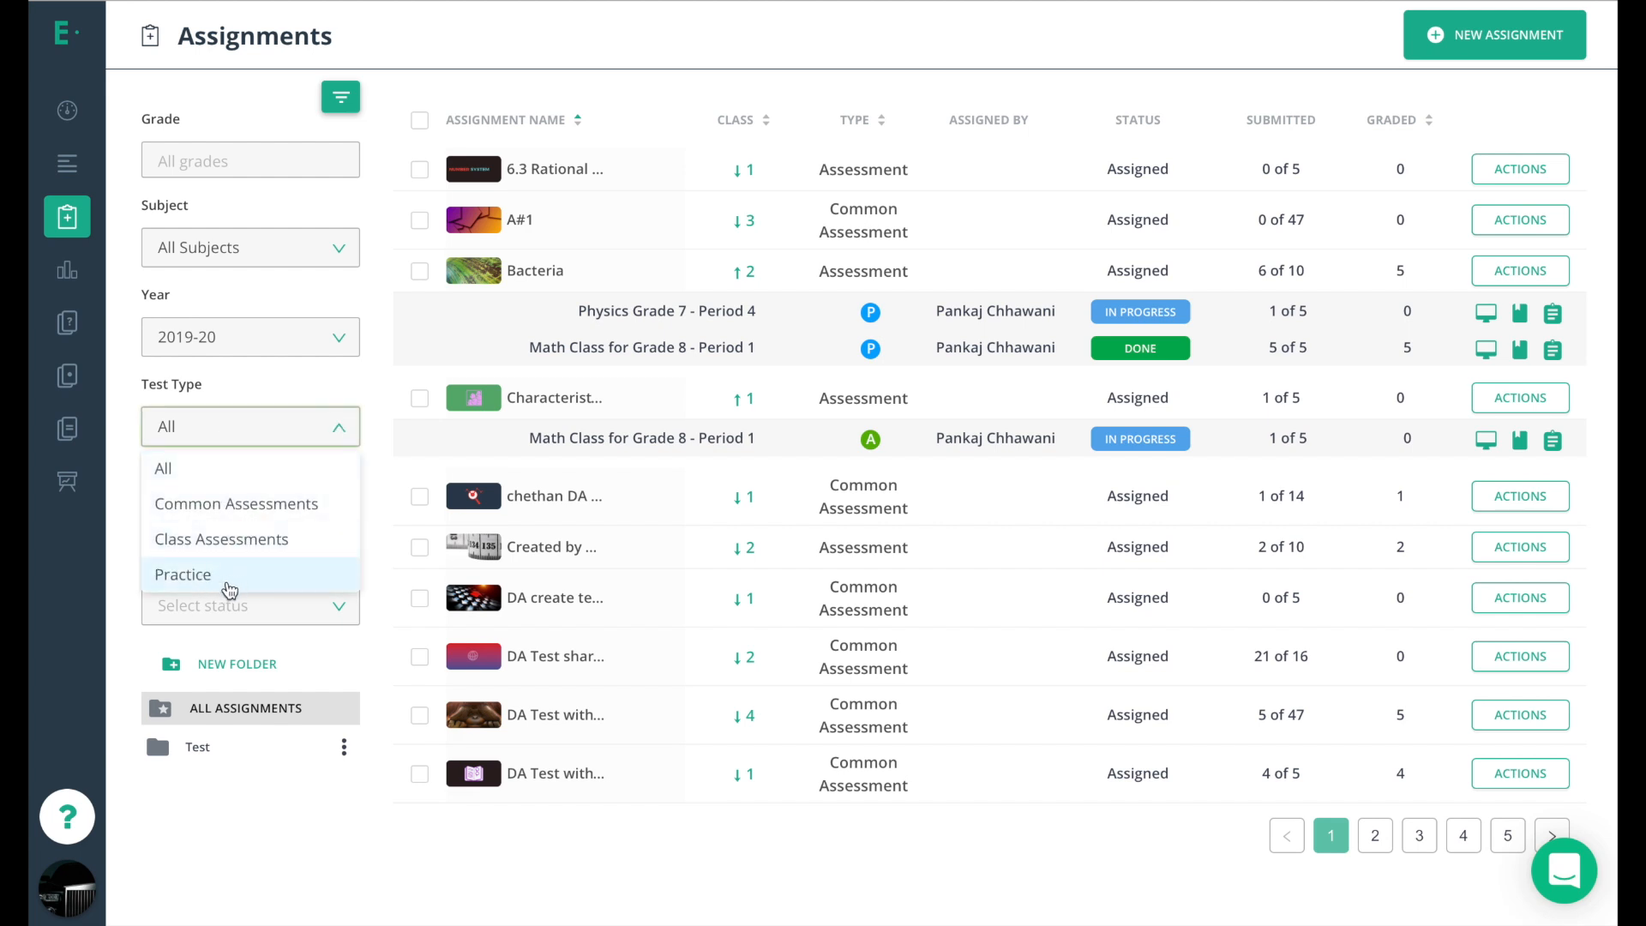
{"action": "left_click", "coordinate": [250, 426]}
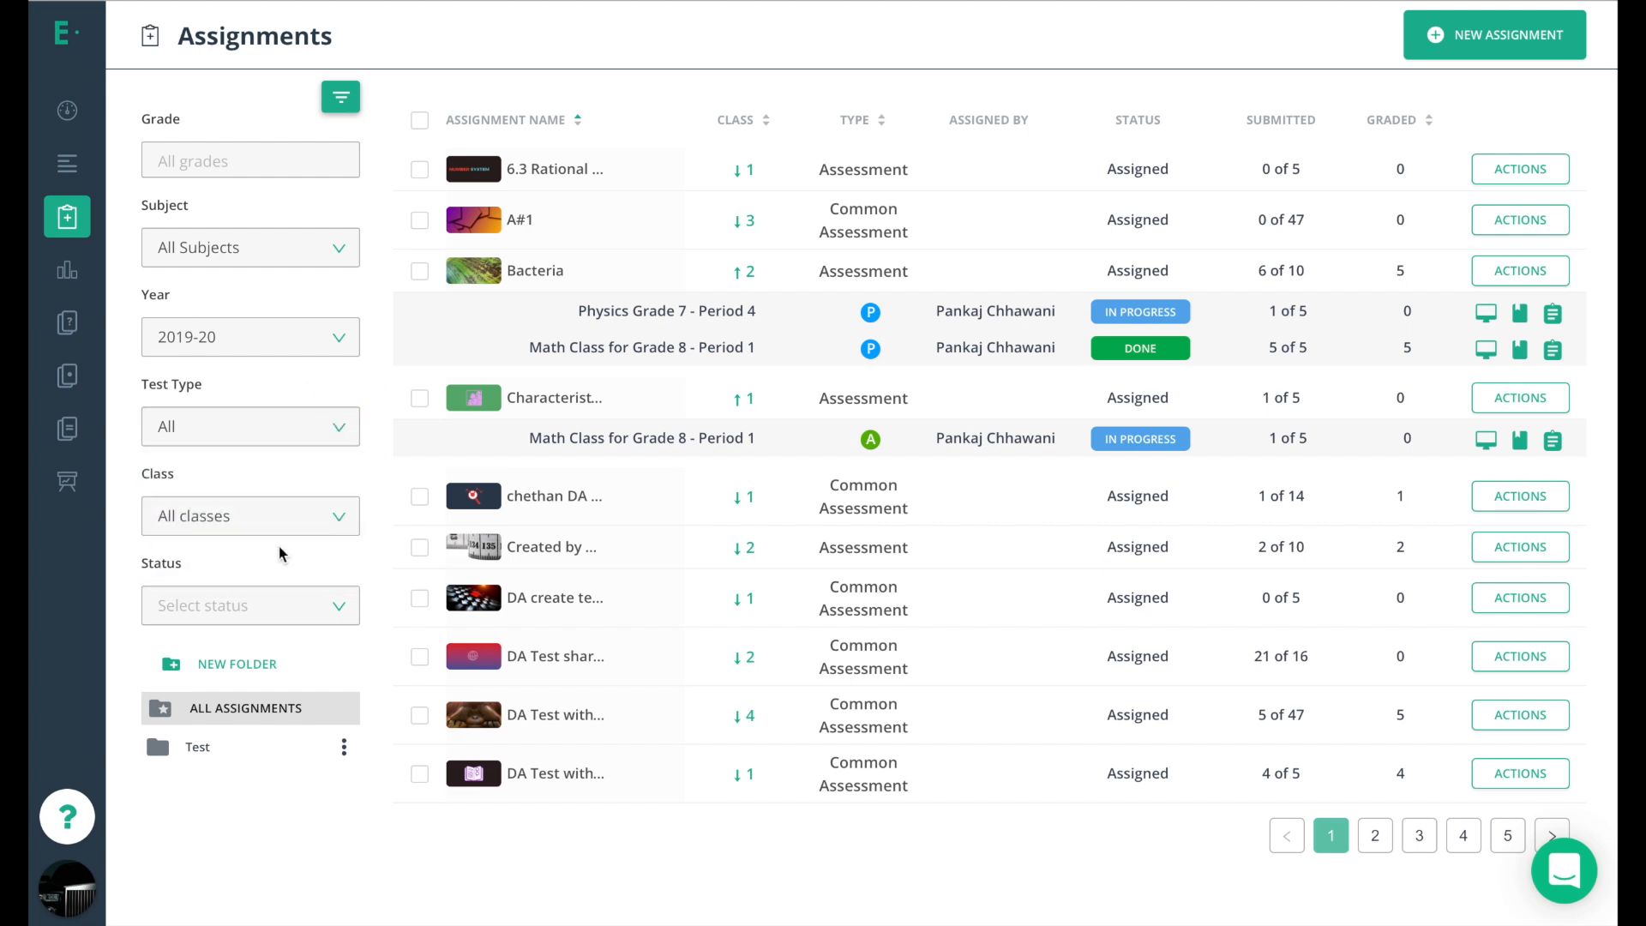
{"action": "mouse_move", "coordinate": [271, 487]}
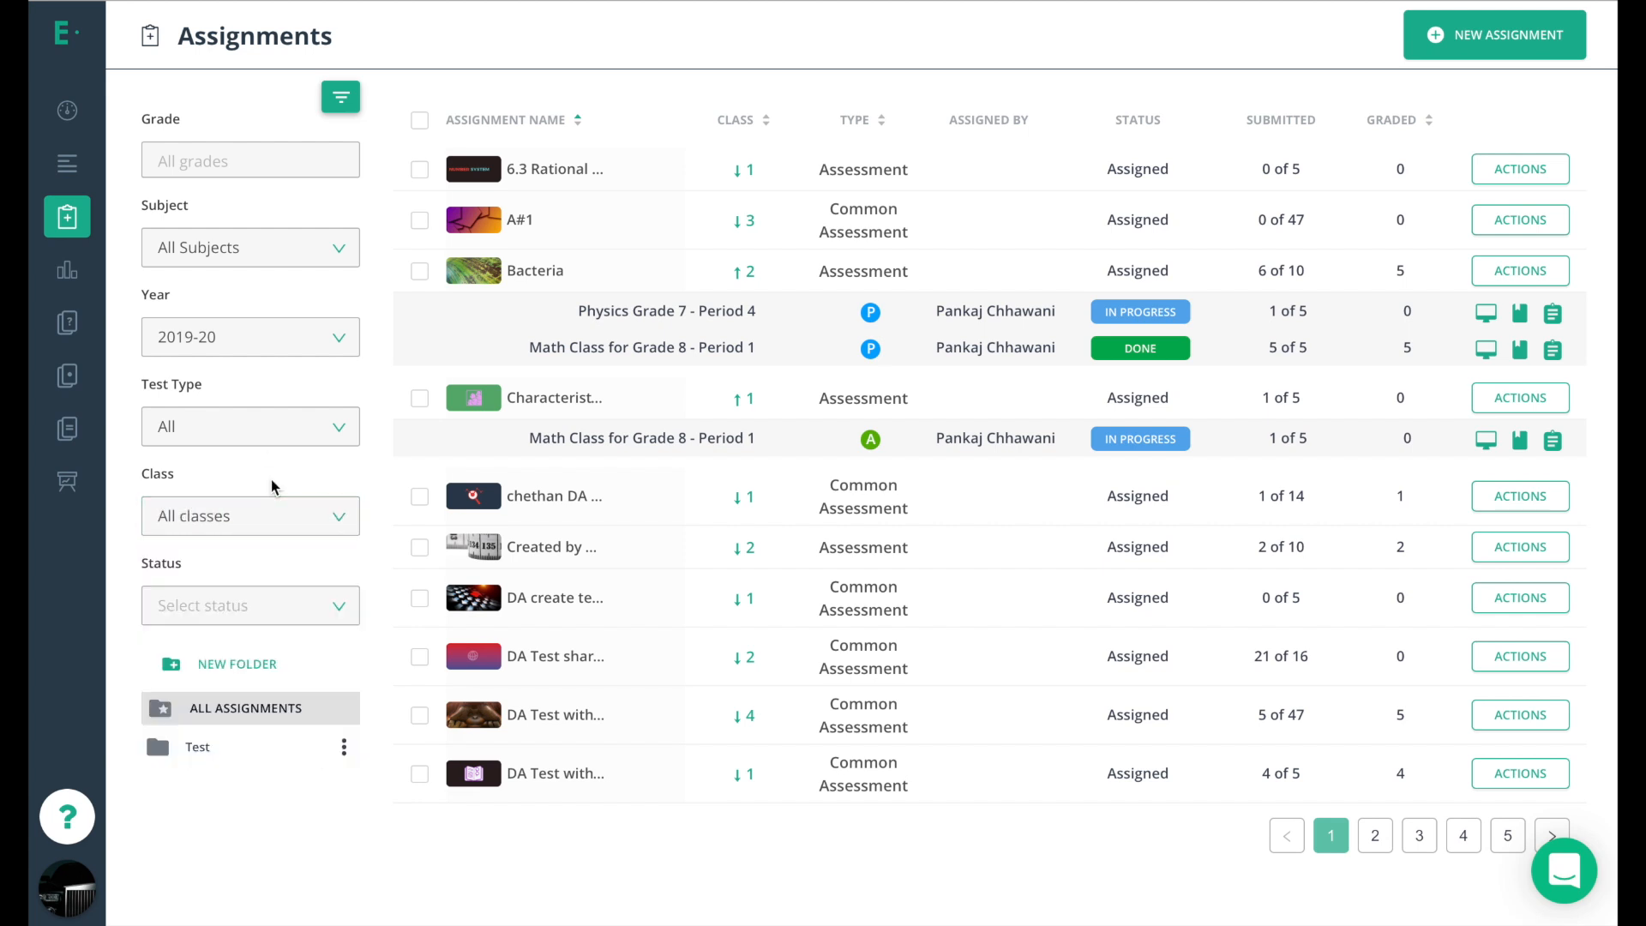
{"action": "left_click", "coordinate": [250, 604]}
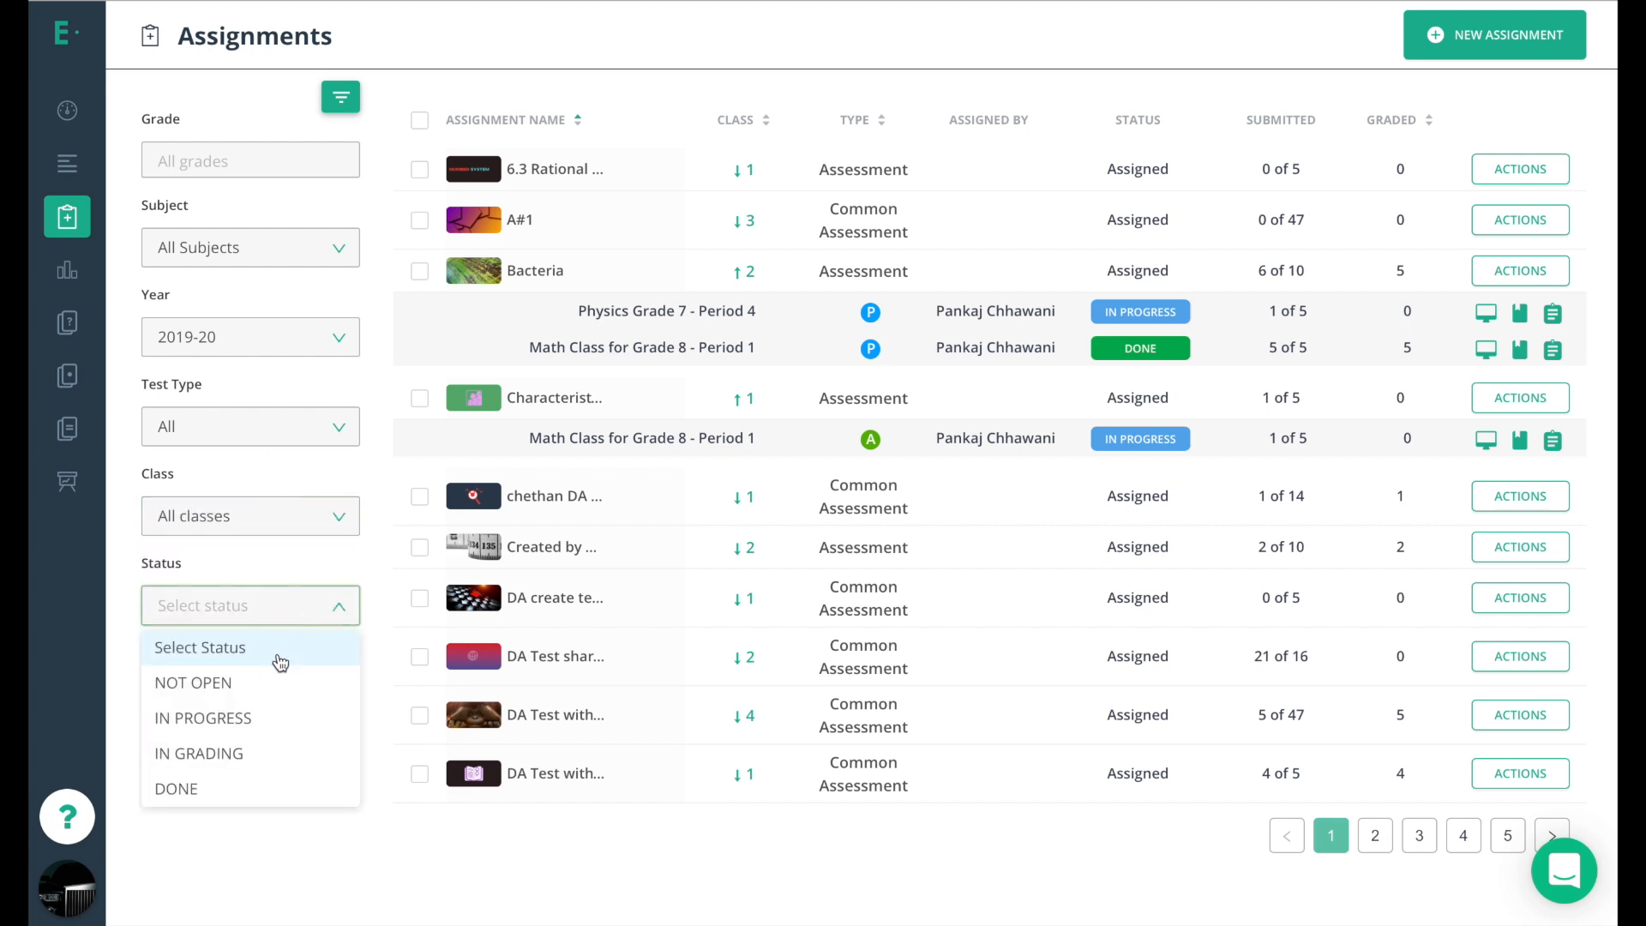